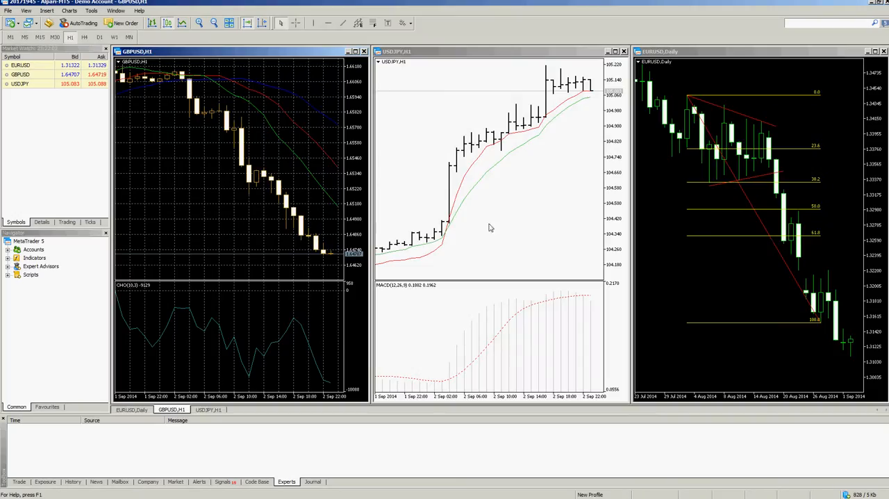
{"action": "mouse_move", "coordinate": [302, 202]}
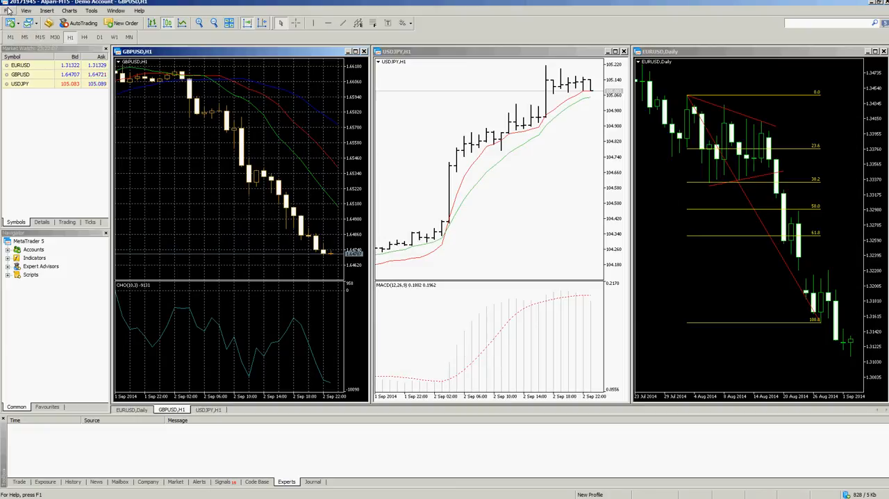
- Begin saving the three-chart layout via File > Profiles > Save As
{"action": "left_click", "coordinate": [9, 11]}
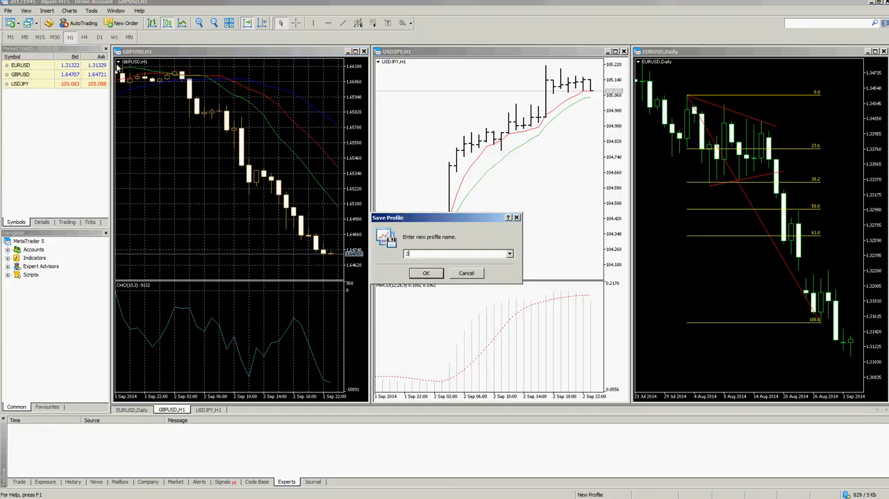
- Confirm the new profile name '3 Charts' in the Save Profile dialog
{"action": "left_click", "coordinate": [425, 273]}
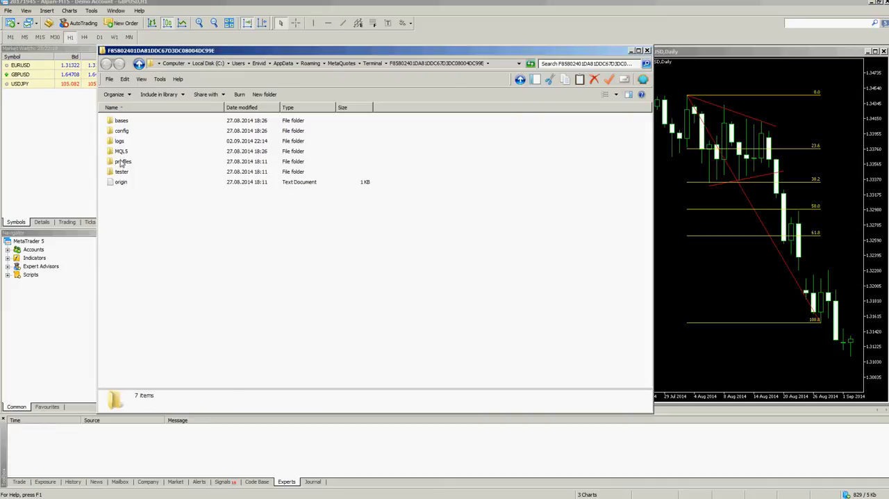
- Locate the '3 Charts' folder under profiles > Charts and copy it
{"action": "double_click", "coordinate": [122, 161]}
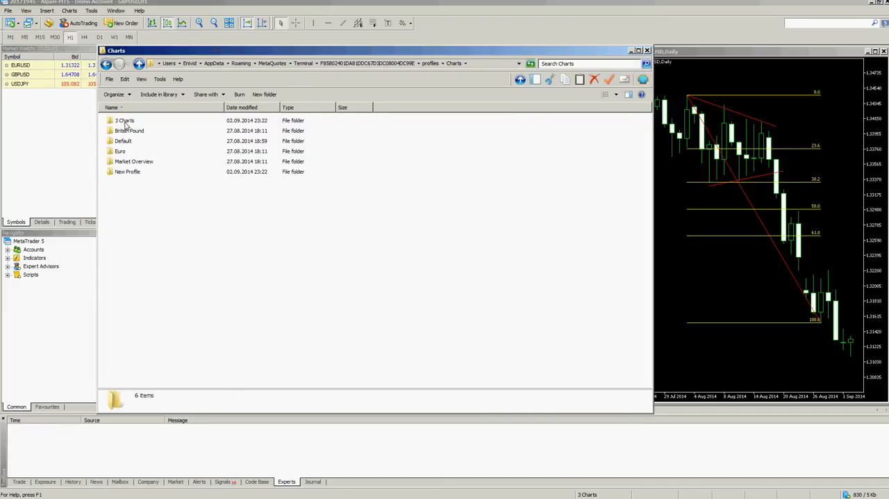
{"action": "left_click", "coordinate": [125, 79]}
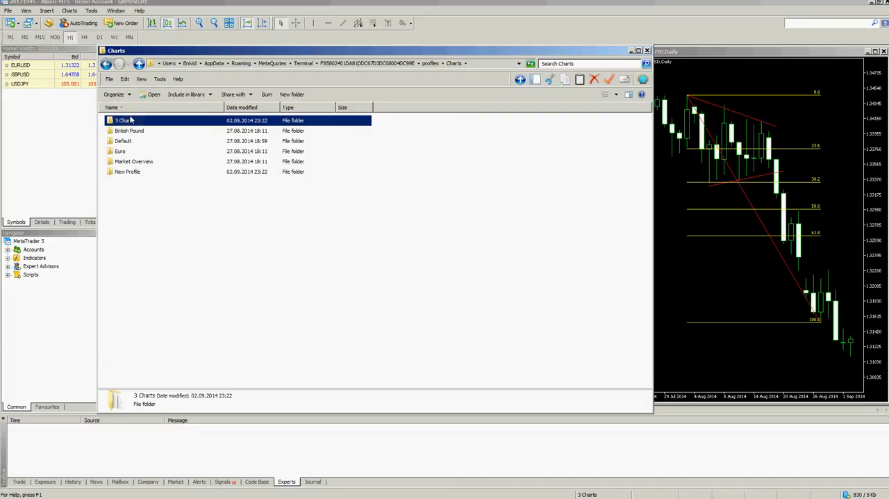
{"action": "mouse_move", "coordinate": [634, 58]}
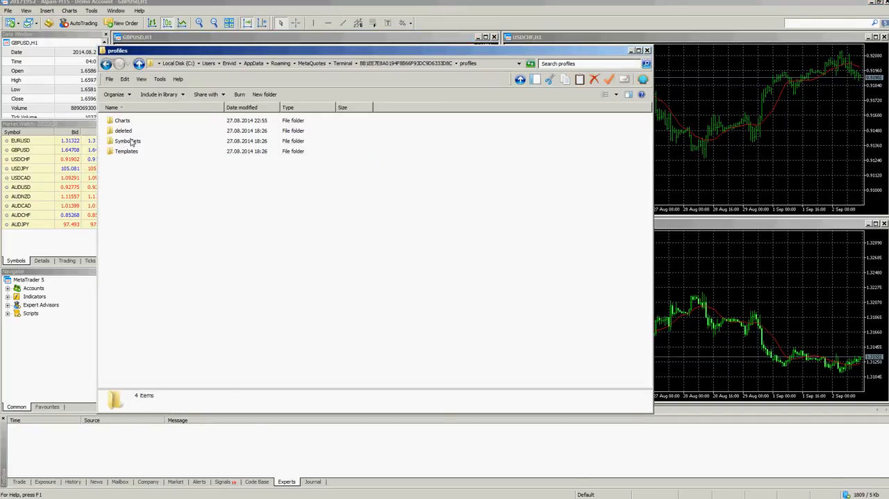
- Paste '3 Charts' into the second terminal's Charts folder and close Explorer
{"action": "double_click", "coordinate": [123, 119]}
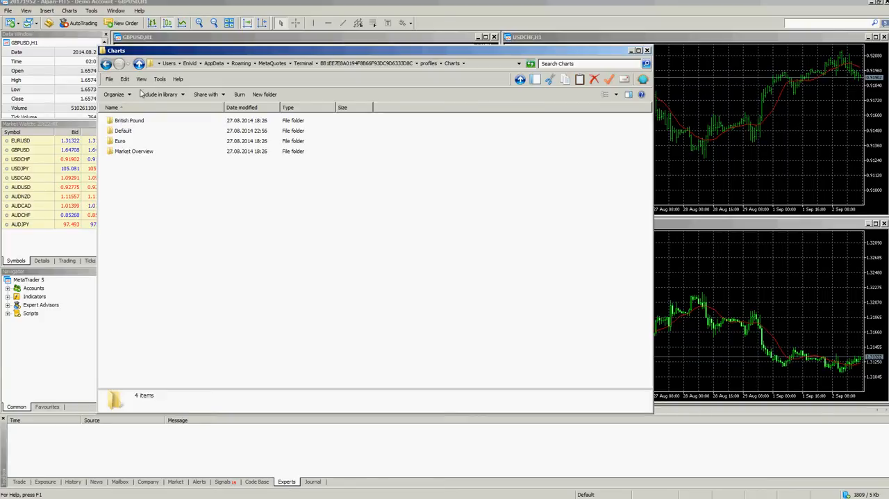
{"action": "left_click", "coordinate": [264, 95]}
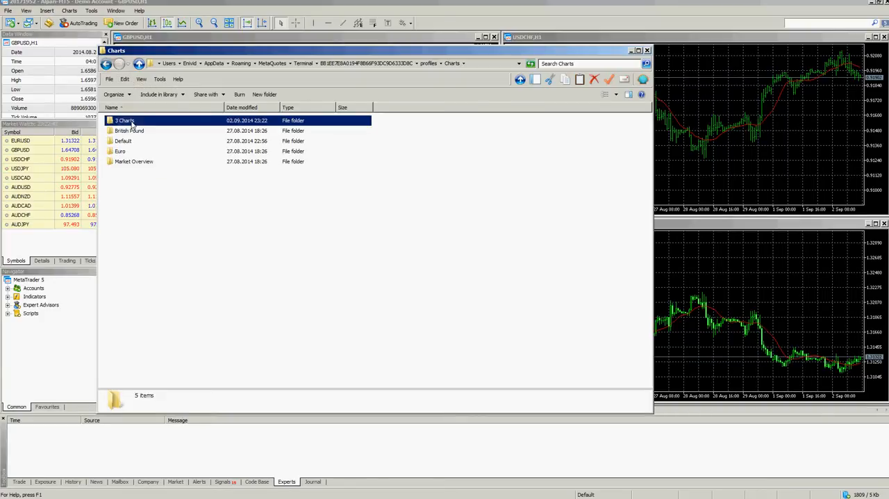
{"action": "left_click", "coordinate": [647, 50]}
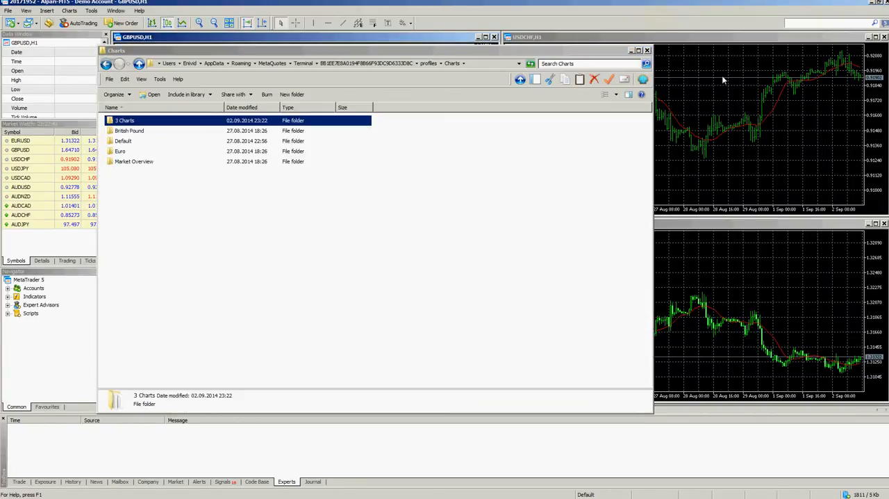
{"action": "left_click", "coordinate": [648, 50]}
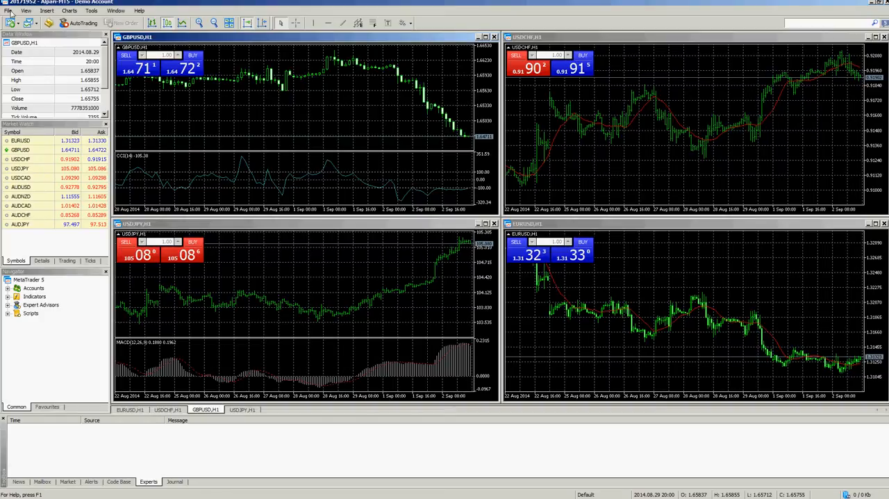
- Load the '3 Charts' profile from File > Profiles in the second terminal
{"action": "left_click", "coordinate": [9, 11]}
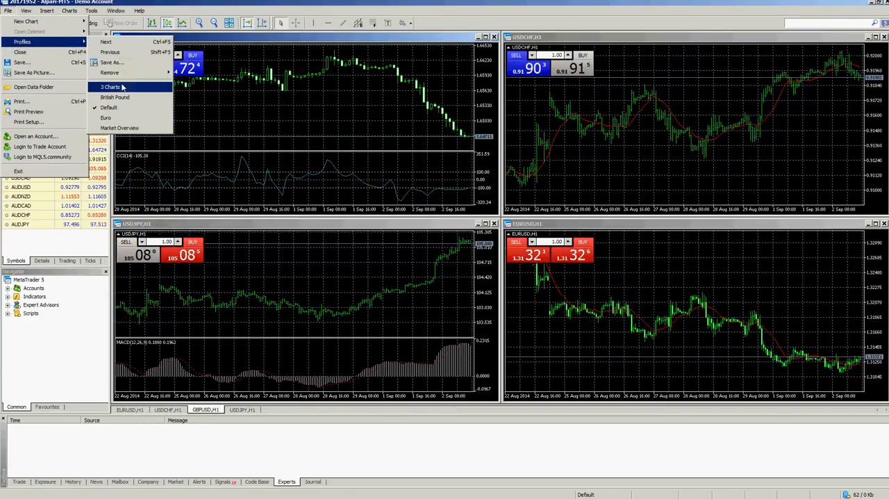
{"action": "left_click", "coordinate": [111, 86]}
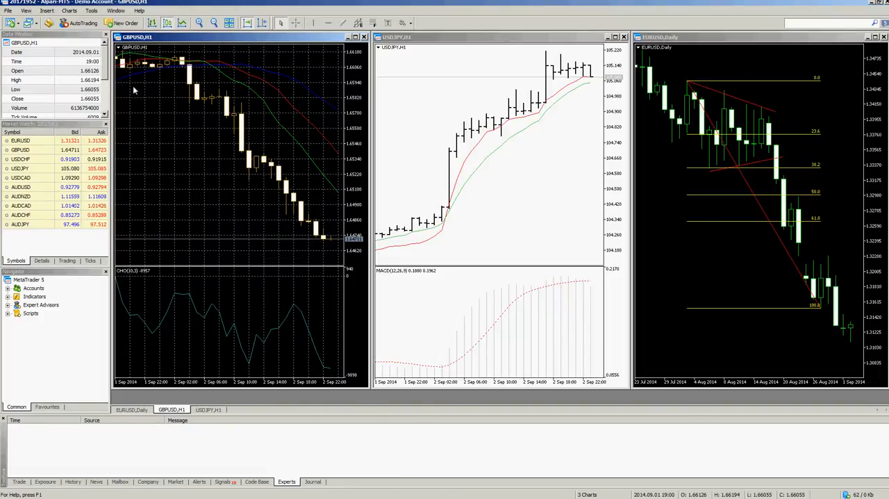